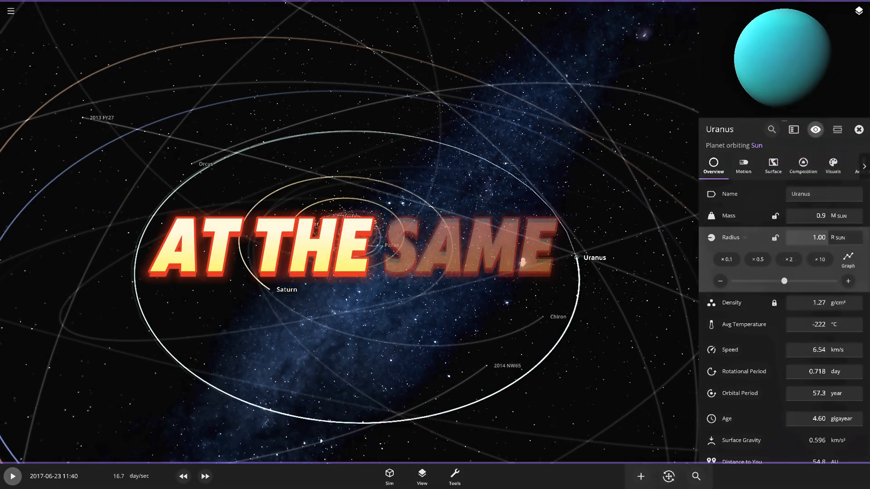
- Toggle the simulation between paused and running
key(space)
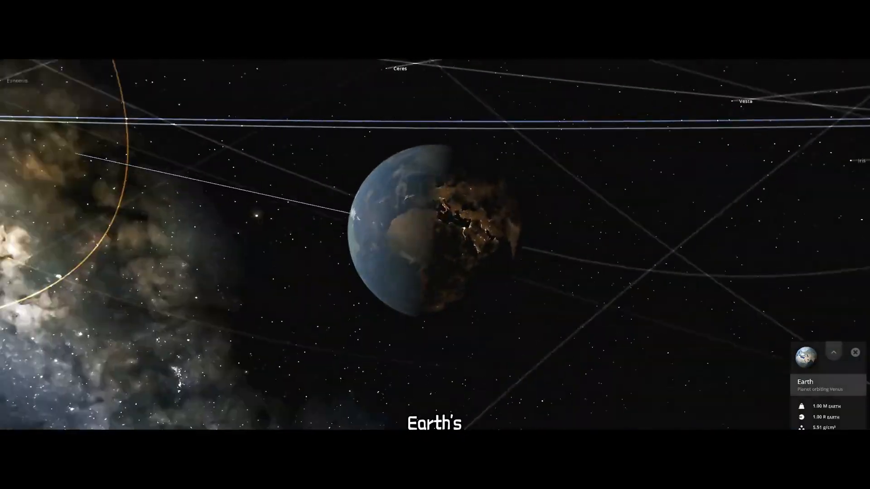
- Load a new Solar System simulation from the Sim menu
click(834, 352)
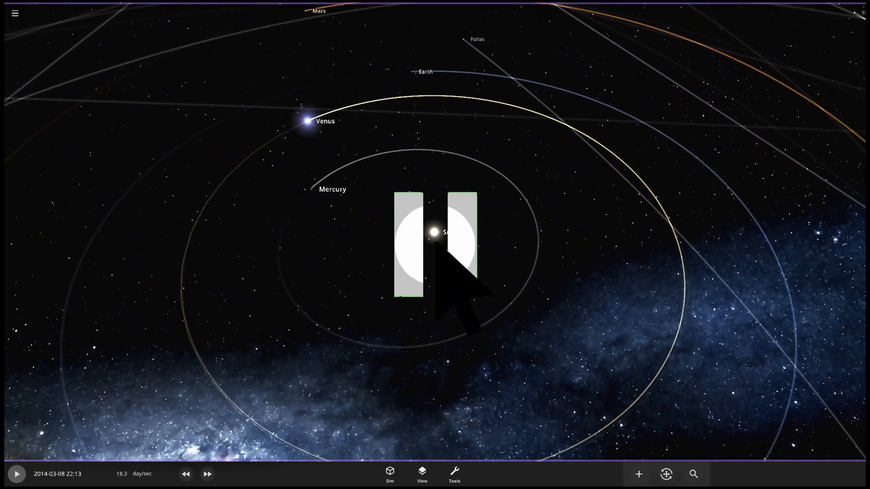
- Resume the simulation and watch Neptune fly 670 AU past the Sun by year 0235
click(16, 474)
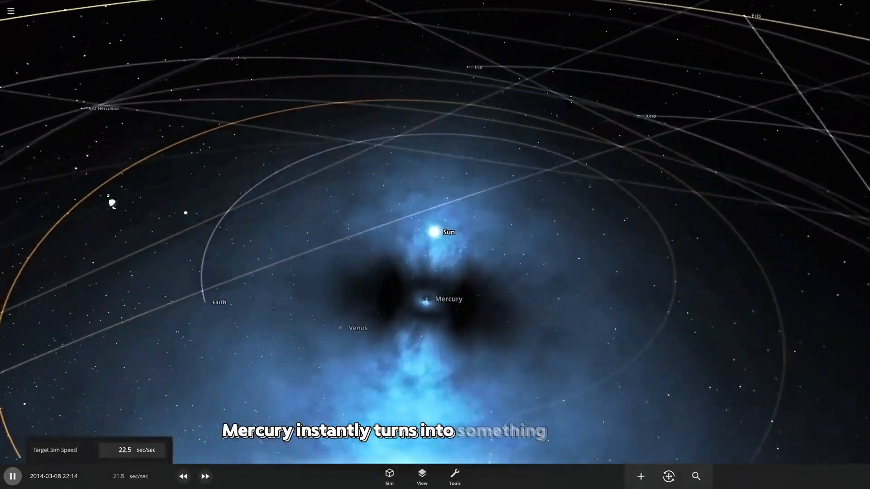
click(428, 302)
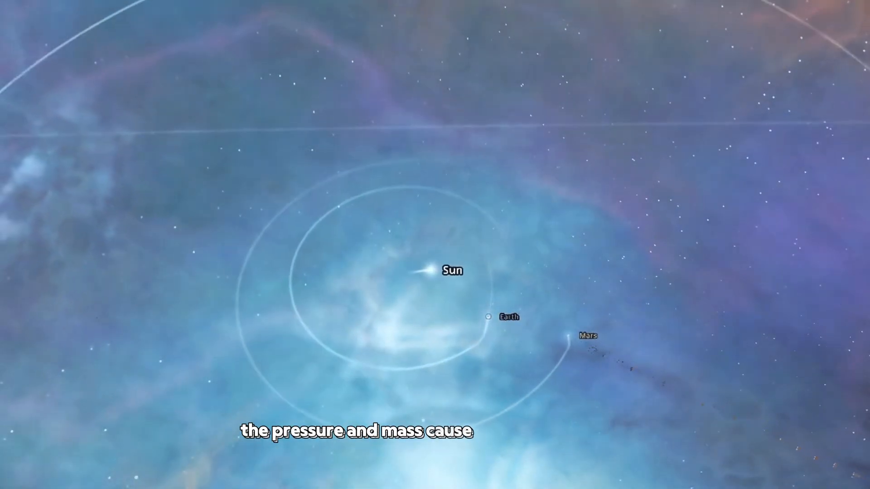
click(433, 271)
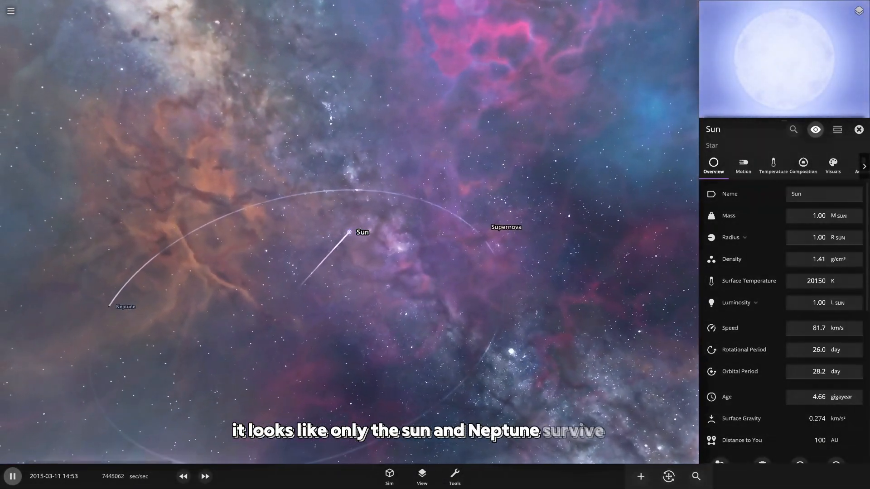
click(126, 307)
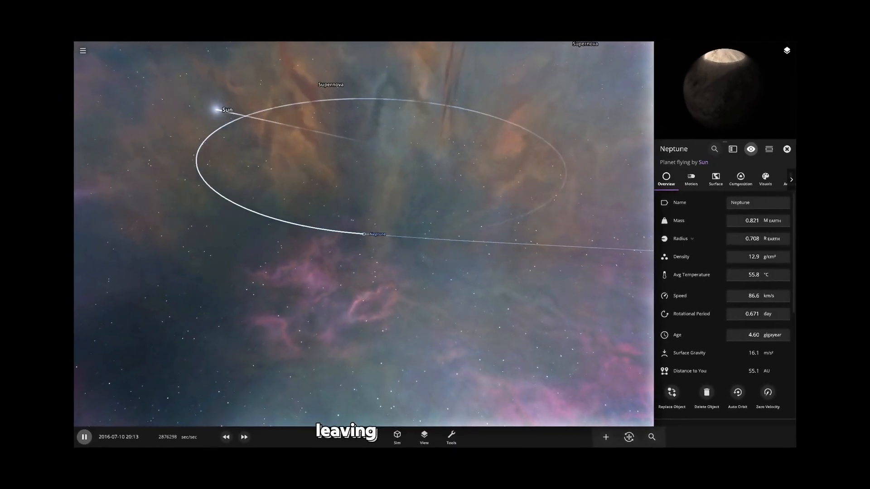
click(243, 438)
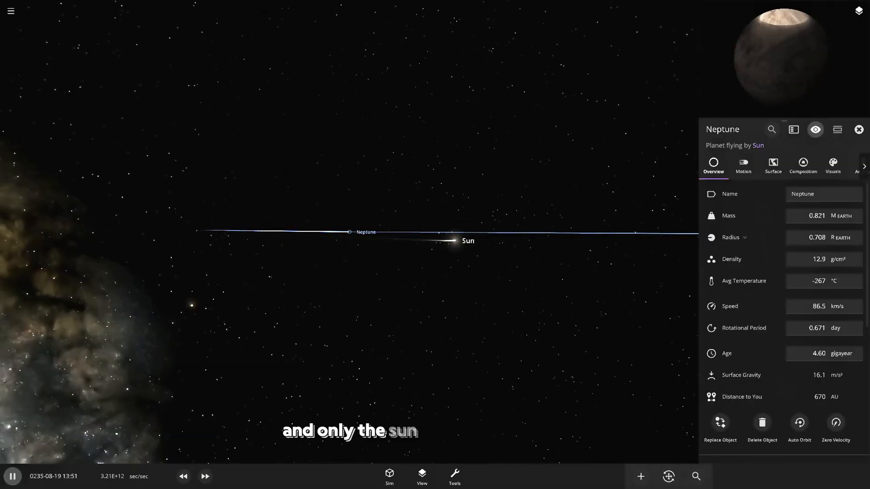
click(459, 240)
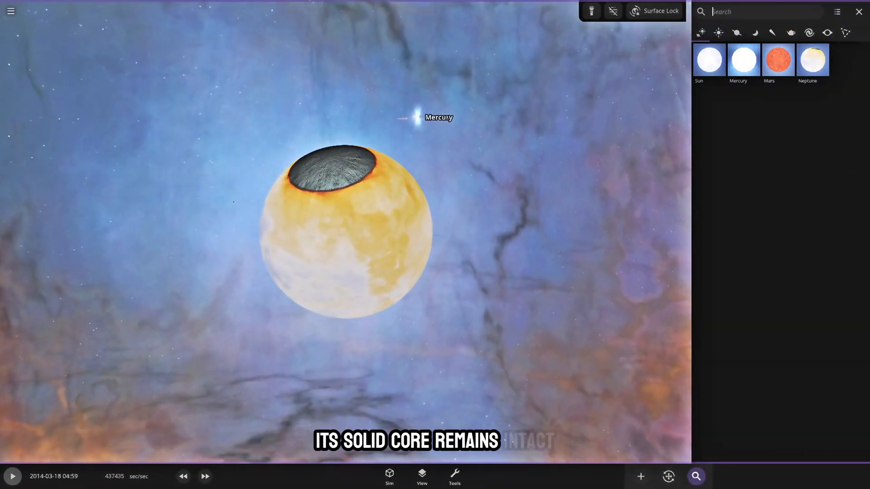
- Focus on sun-sized Mars, a red star of 2.79 solar masses orbiting Mercury
click(778, 60)
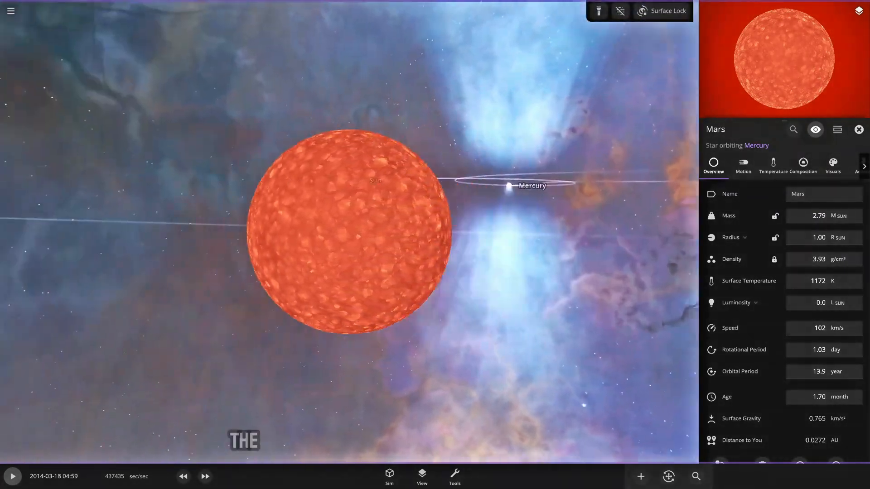
scroll(up, 3)
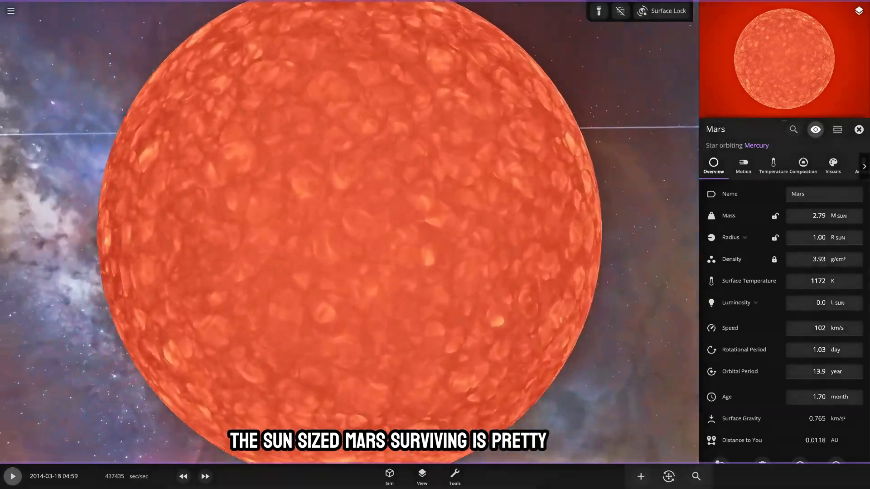